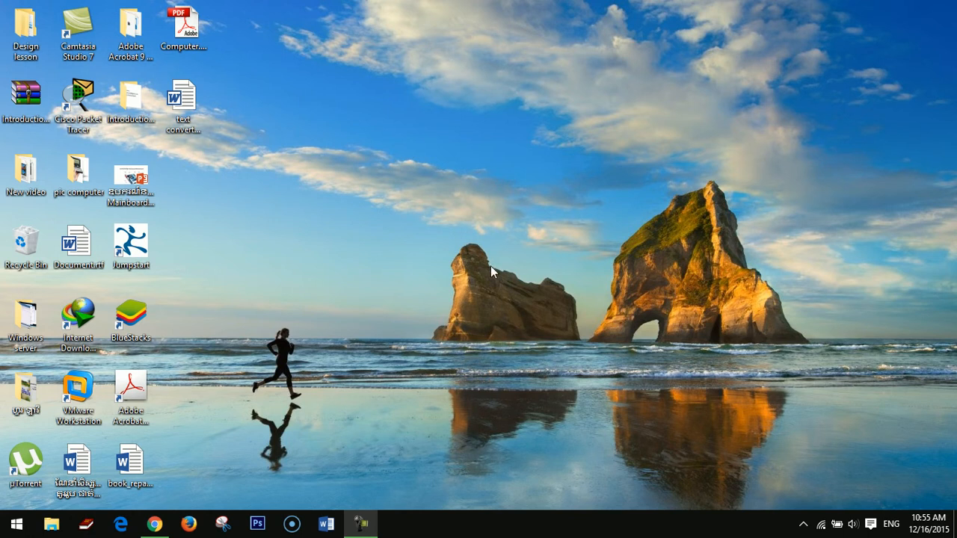
mouse_move(472, 203)
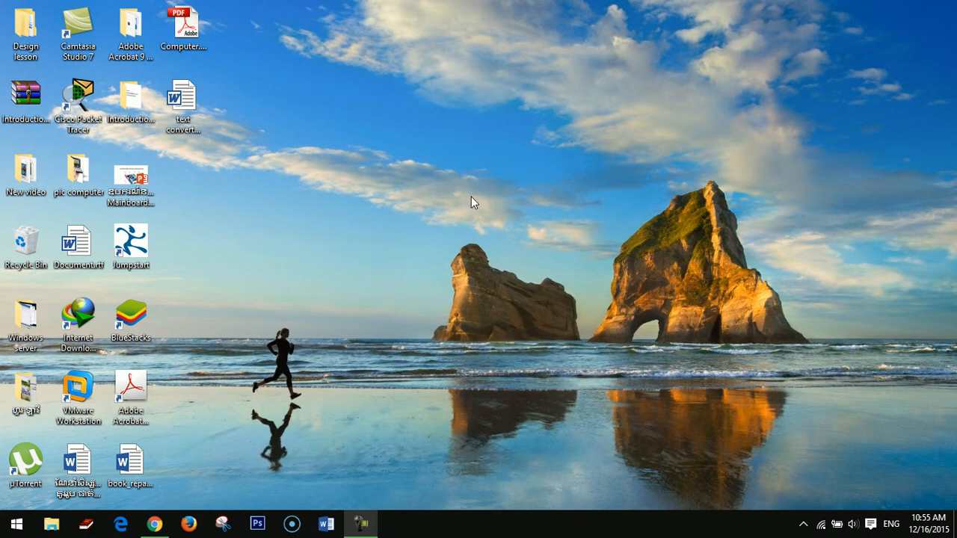
mouse_move(521, 234)
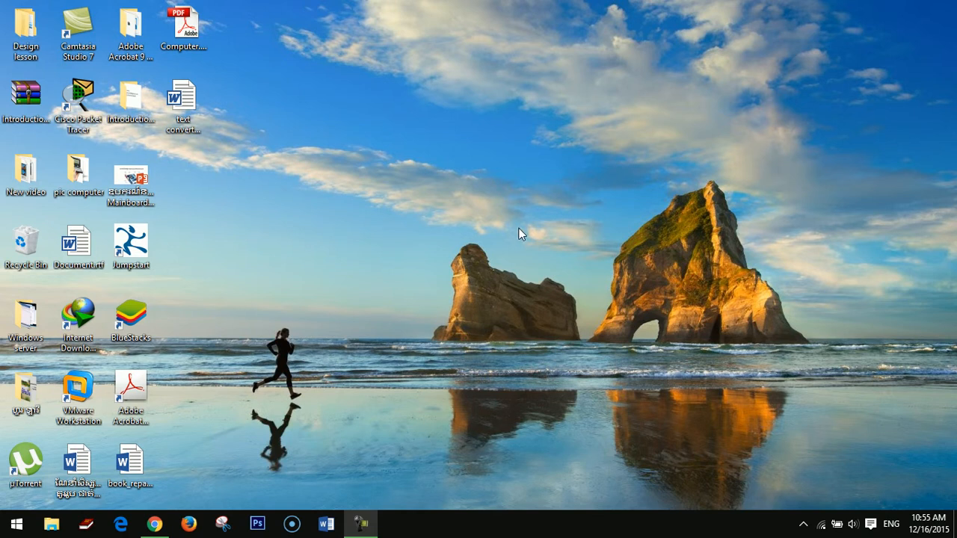
mouse_move(414, 207)
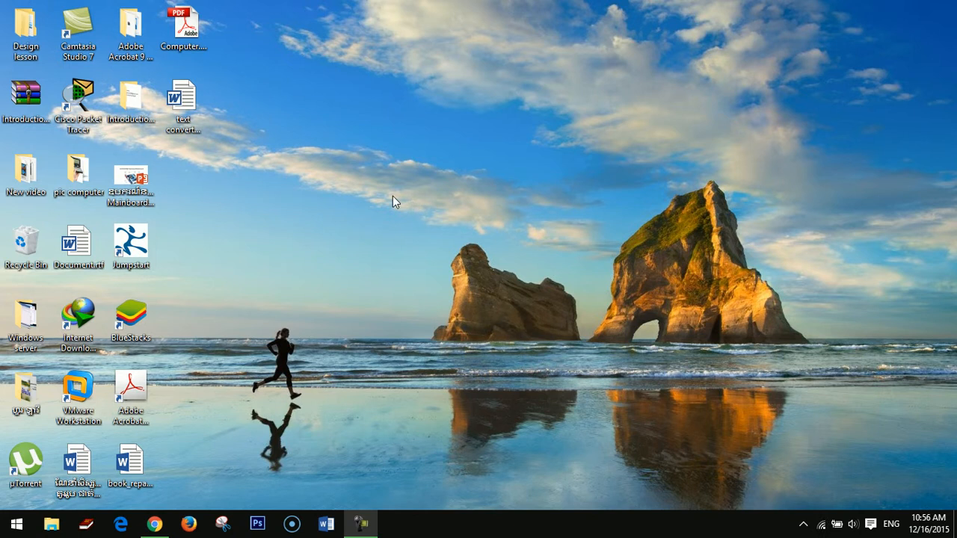
mouse_move(201, 47)
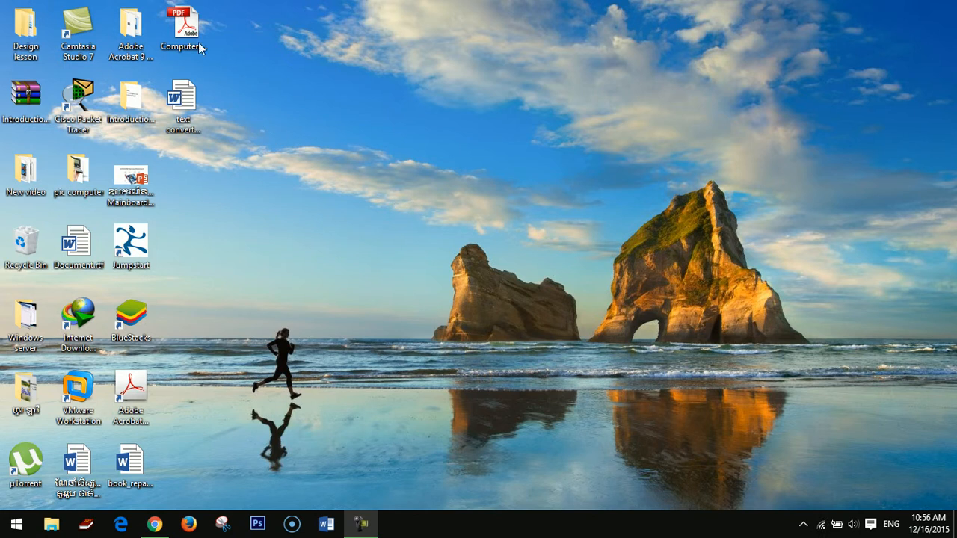
Step: Open Computer.pdf from the desktop with Nitro Pro 7
click(183, 32)
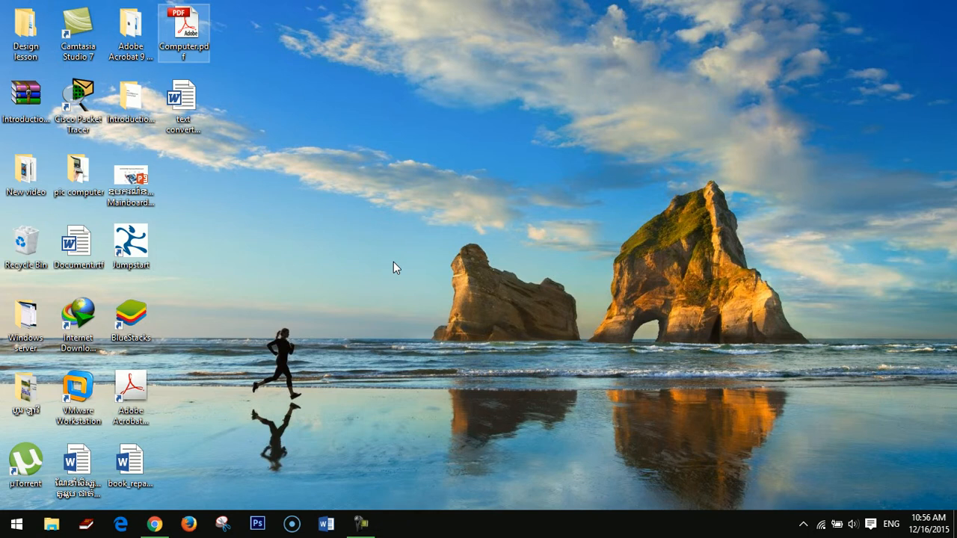
mouse_move(321, 170)
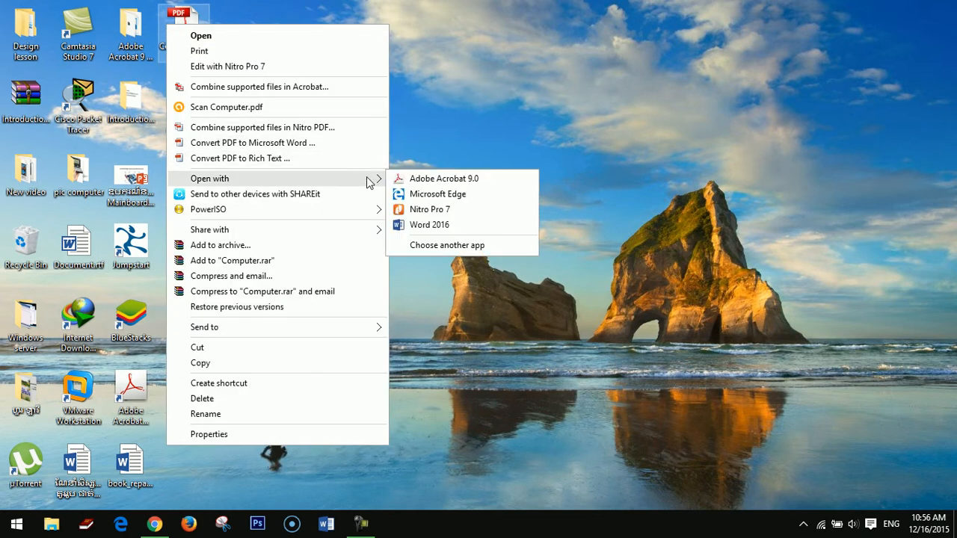
mouse_move(429, 210)
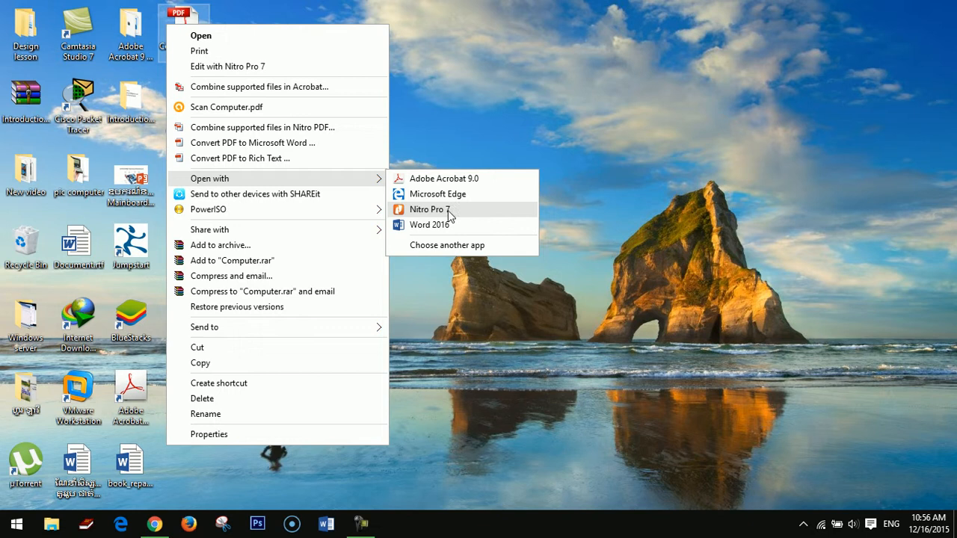
click(427, 209)
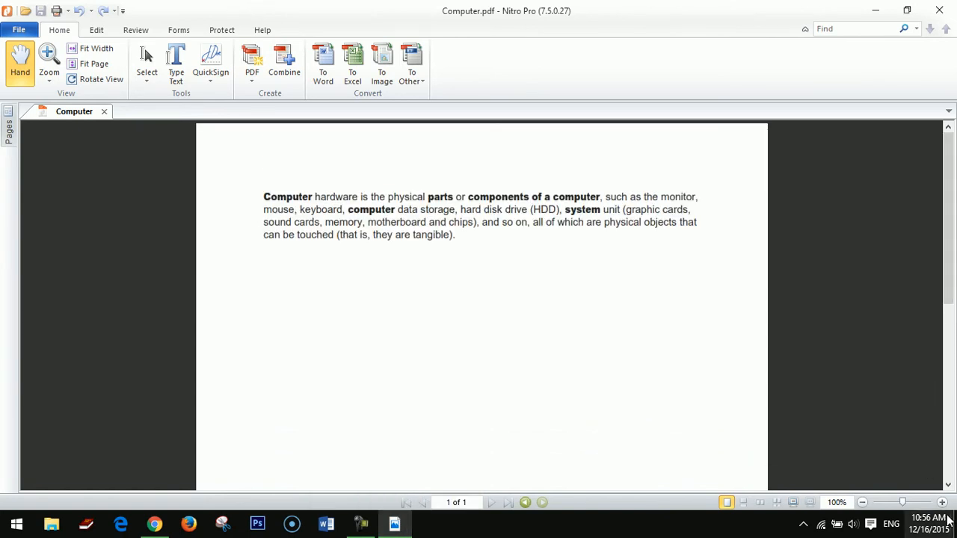
Step: Zoom the Computer.pdf page to 150% and switch to the Edit ribbon
click(942, 501)
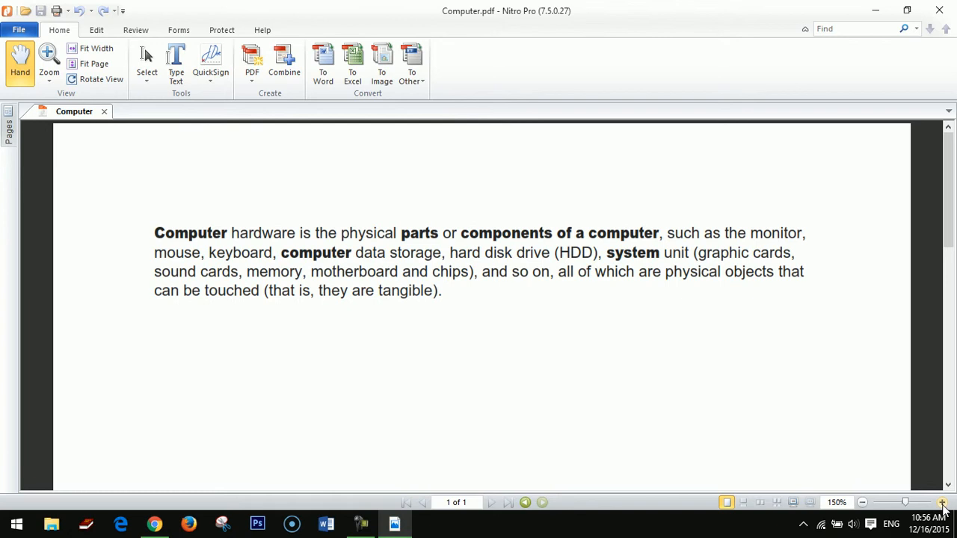
click(942, 503)
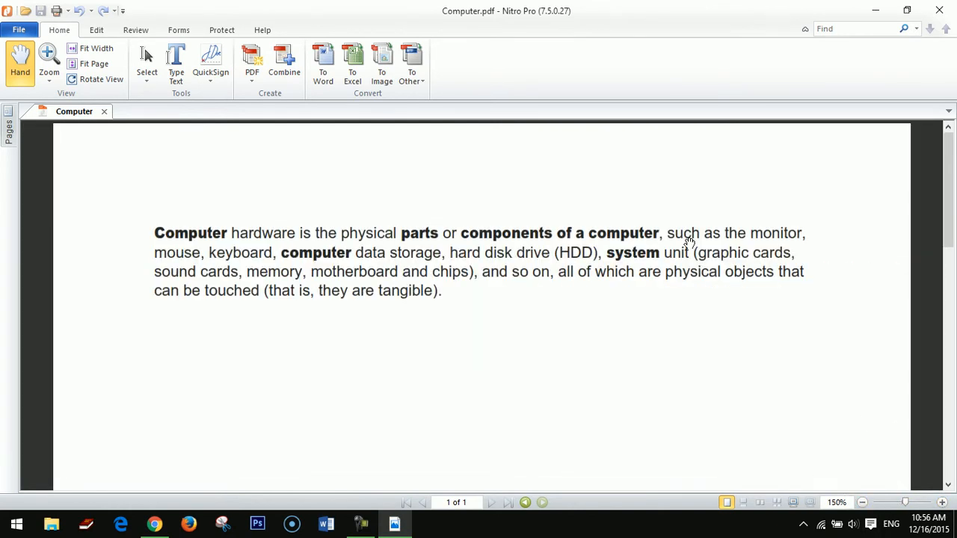
mouse_move(299, 278)
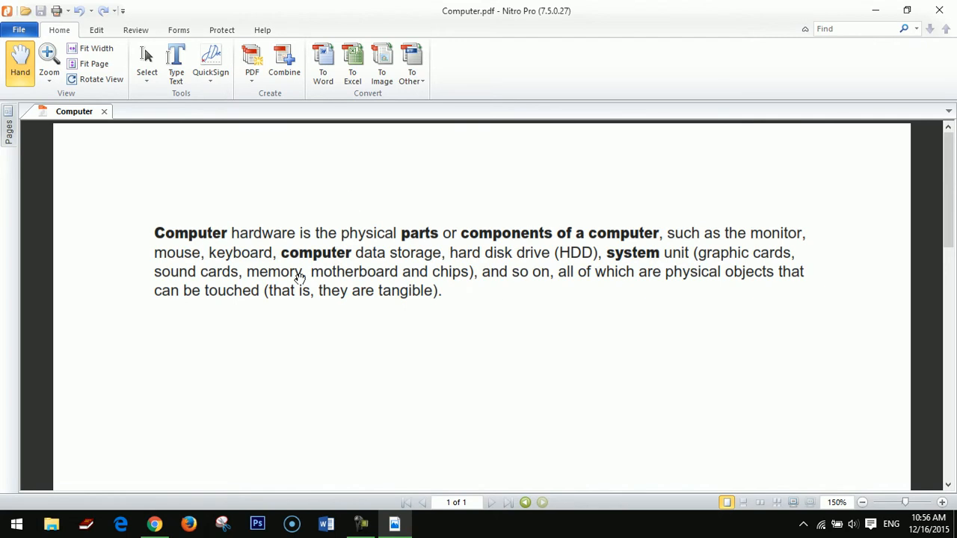
mouse_move(95, 48)
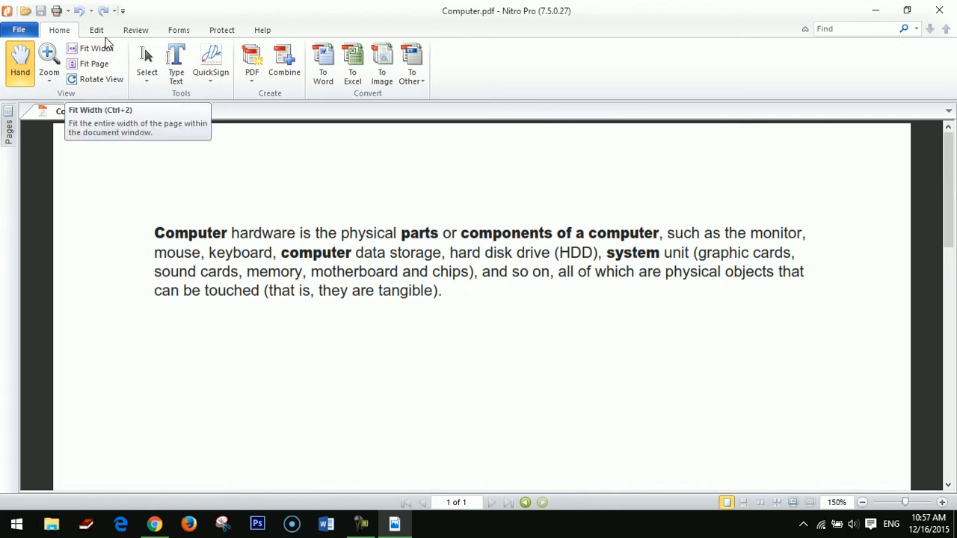
click(95, 30)
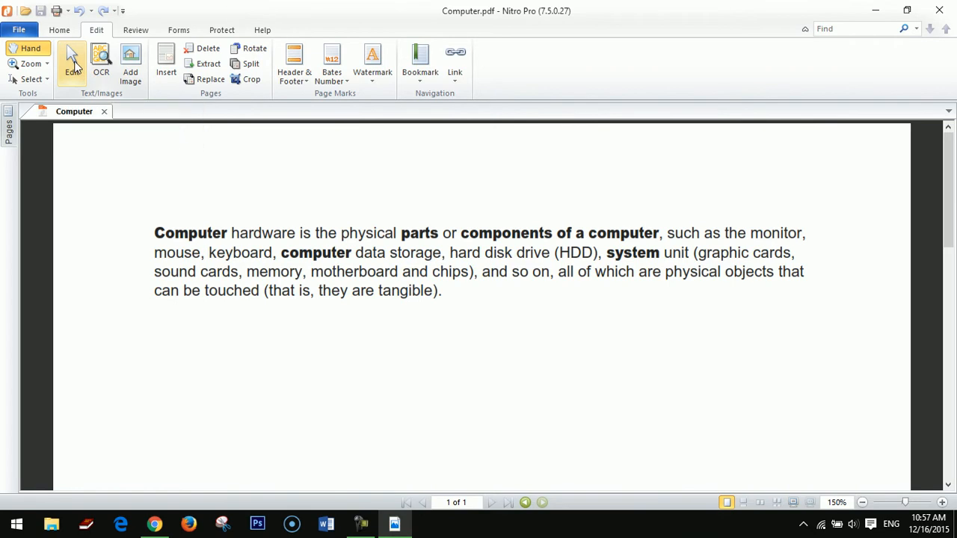
Step: Edit the opening word 'Computer' in the first line and commit the change
click(71, 60)
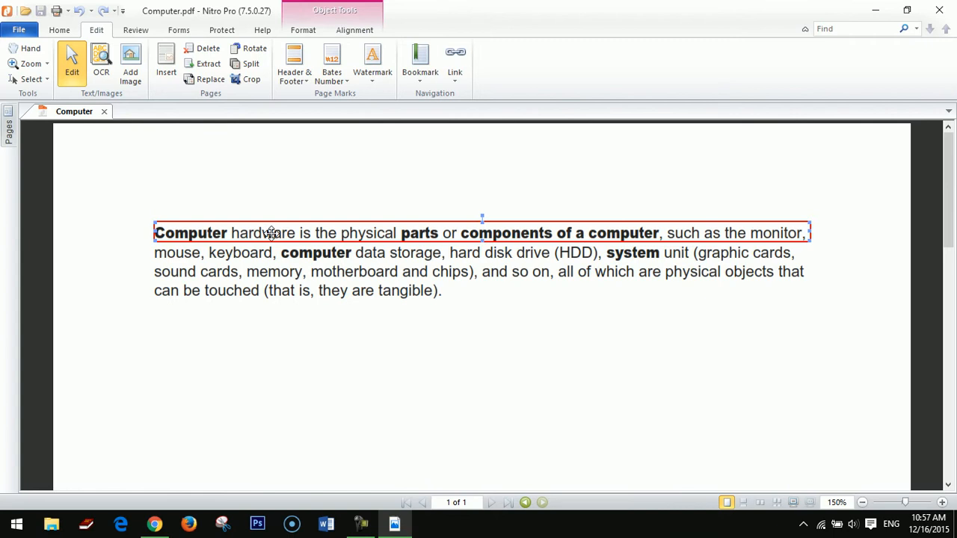
mouse_move(340, 232)
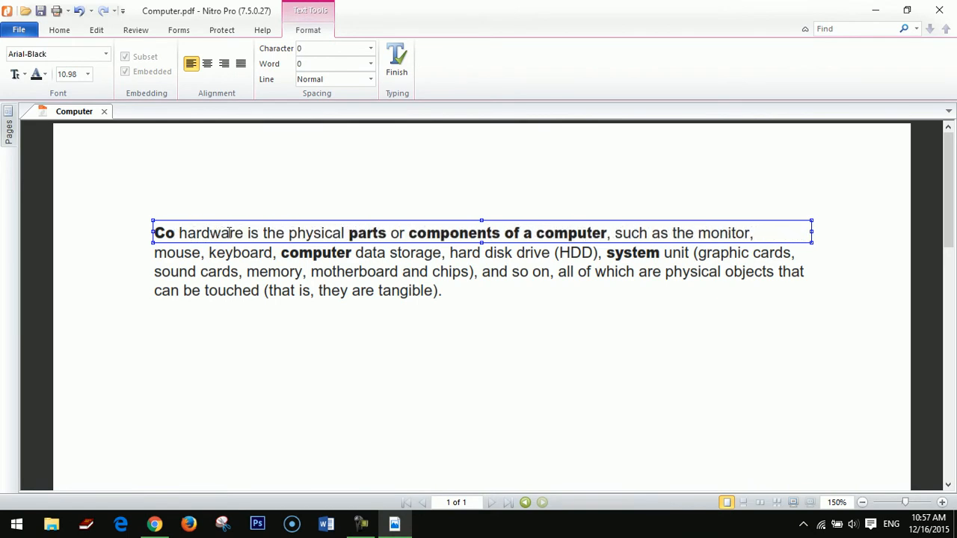
text(mputer)
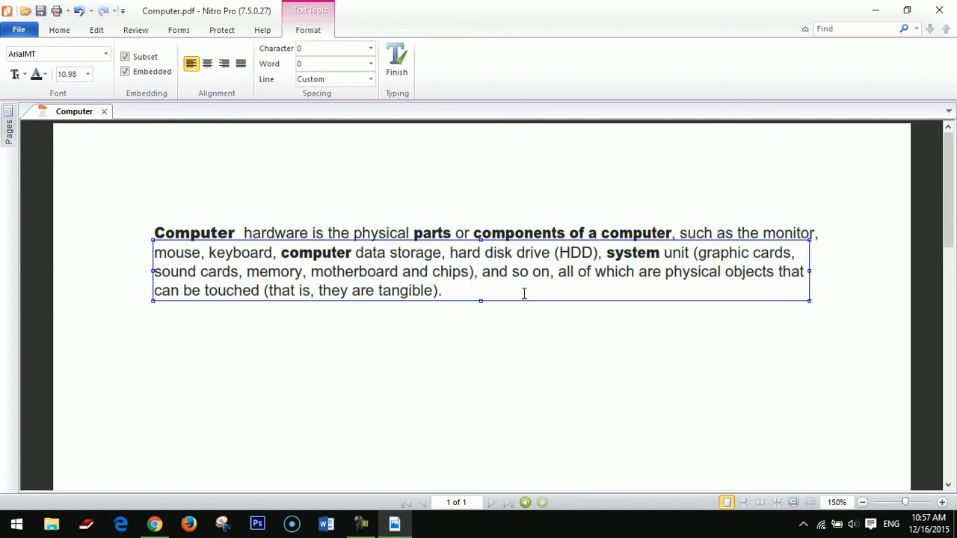
click(446, 291)
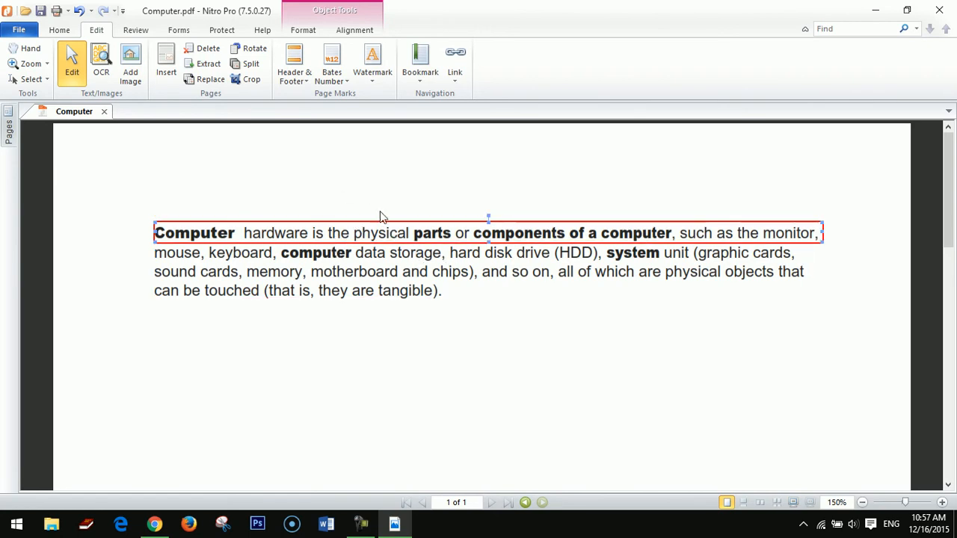
mouse_move(277, 215)
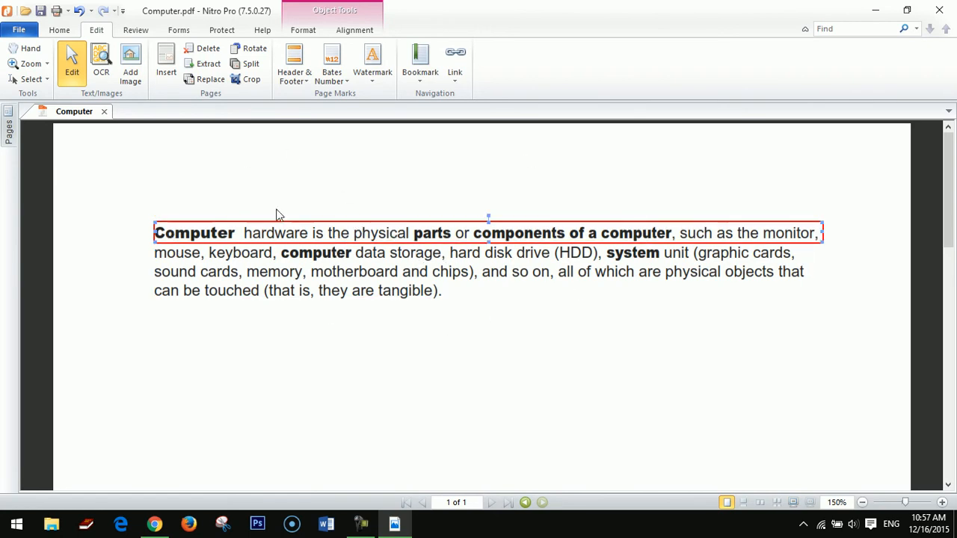
mouse_move(535, 271)
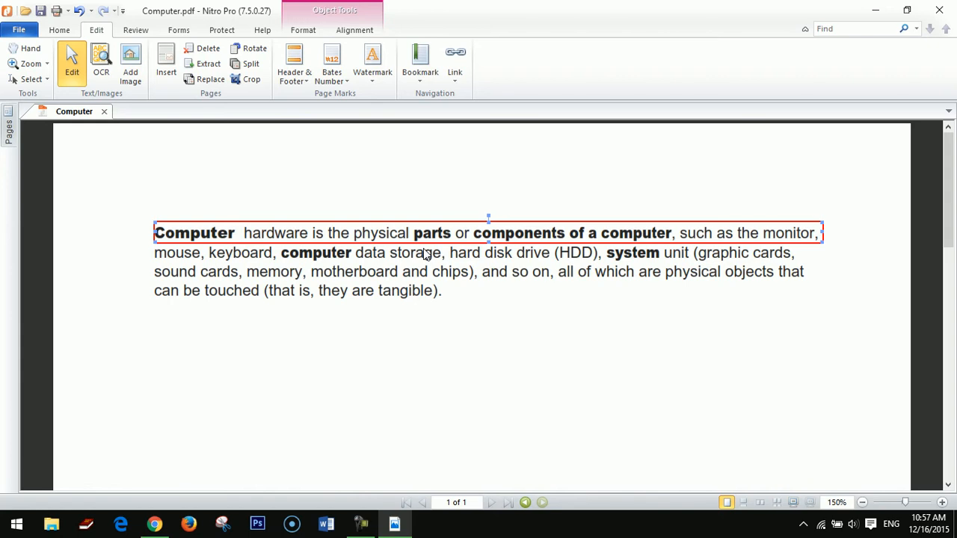
mouse_move(294, 348)
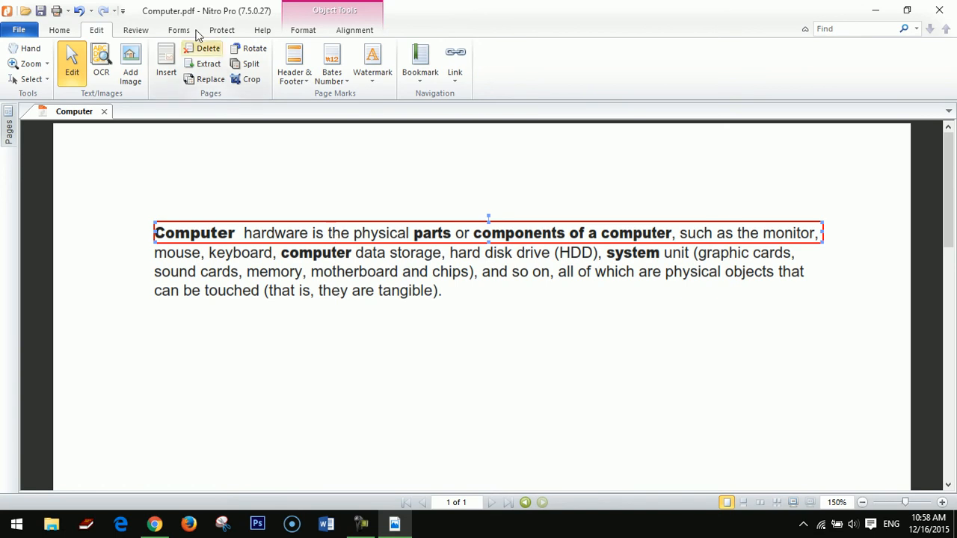
mouse_move(246, 20)
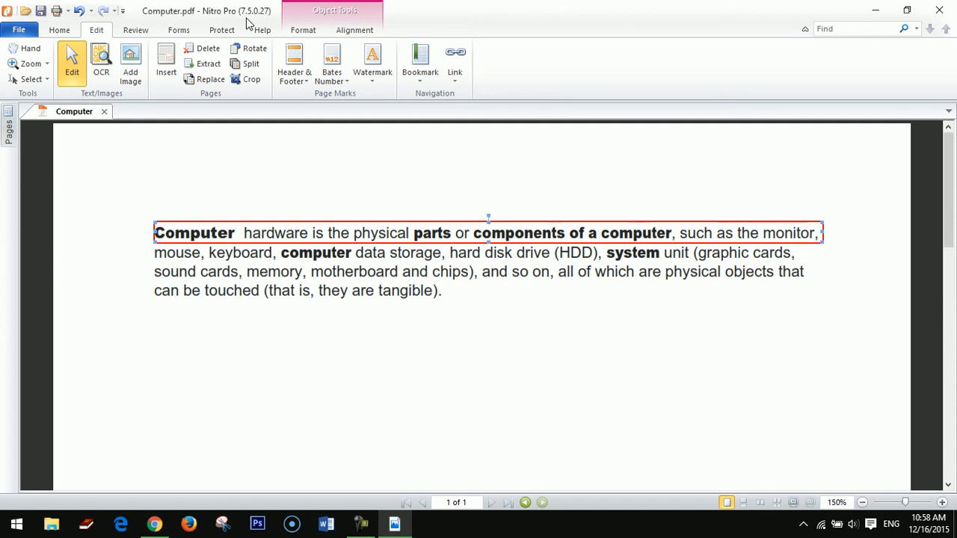
mouse_move(408, 222)
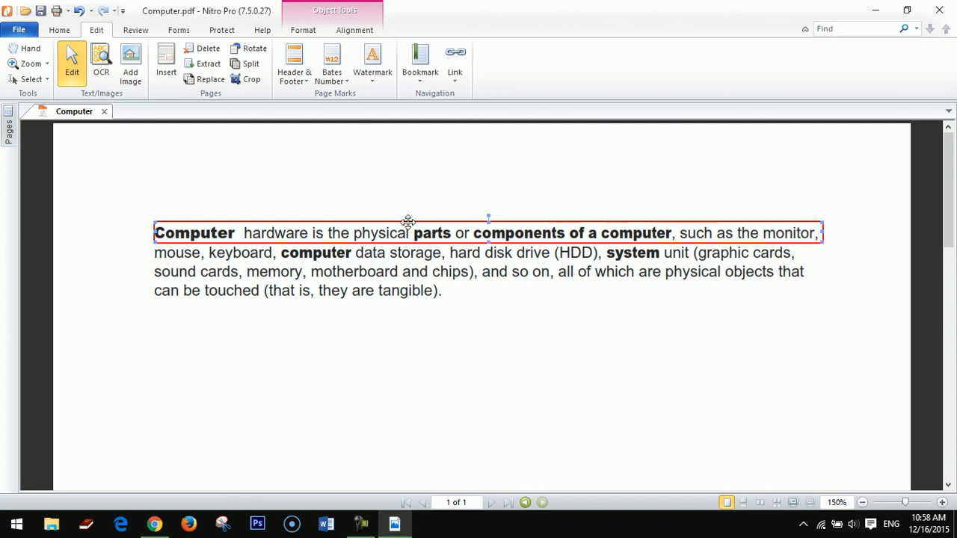
mouse_move(426, 299)
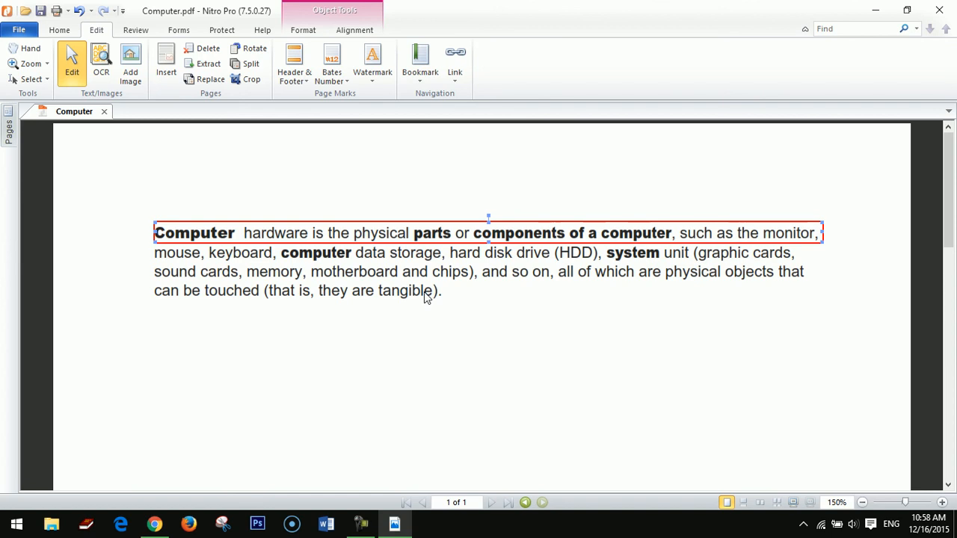